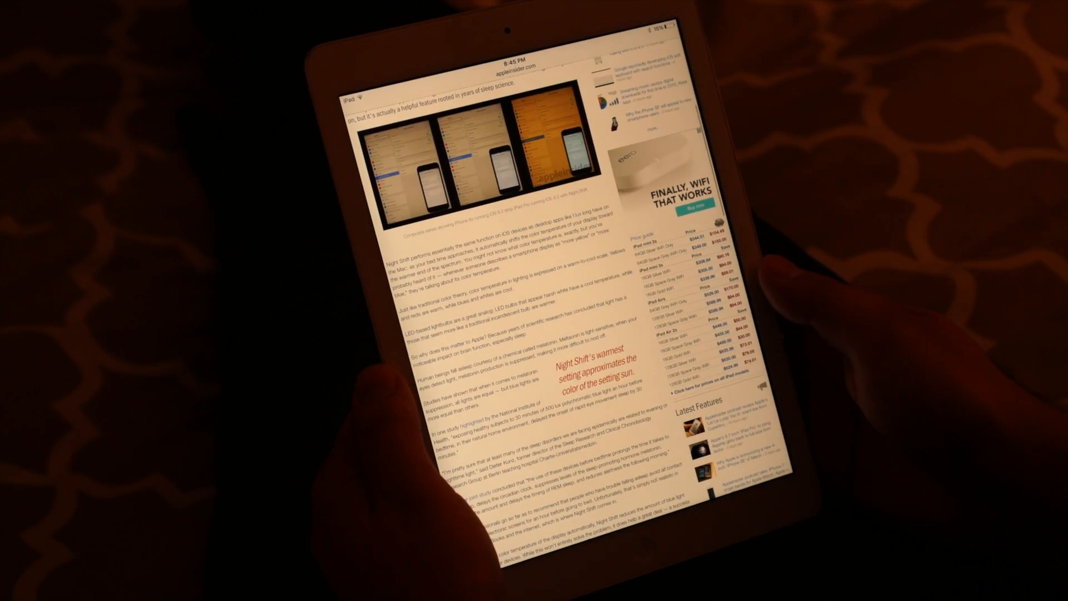
Review the Scheduled option under Display & Brightness > Night Shift.
scroll("up", 3)
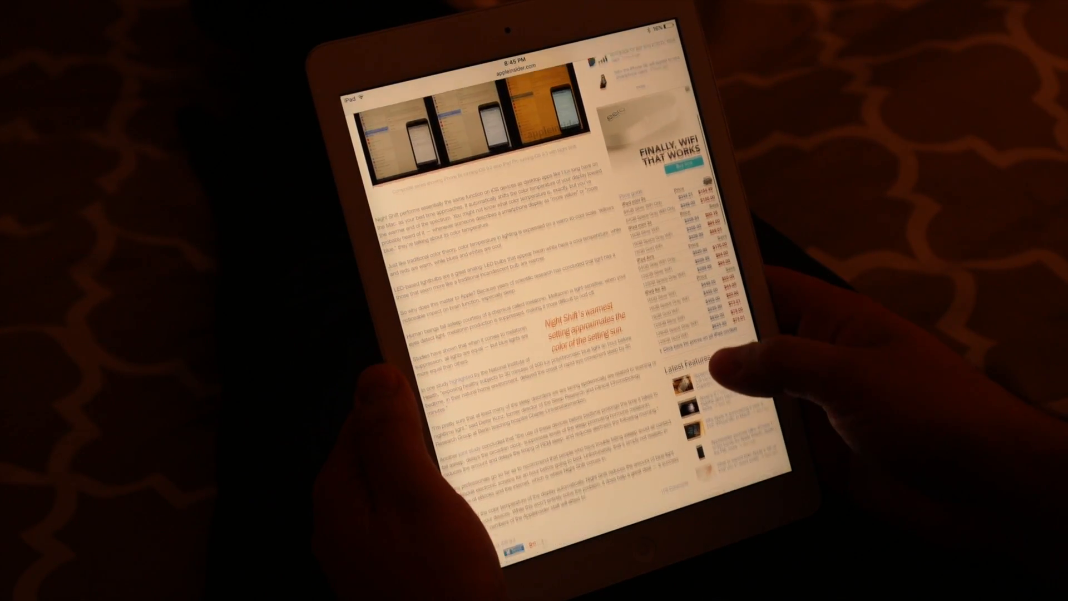
scroll("down", 3)
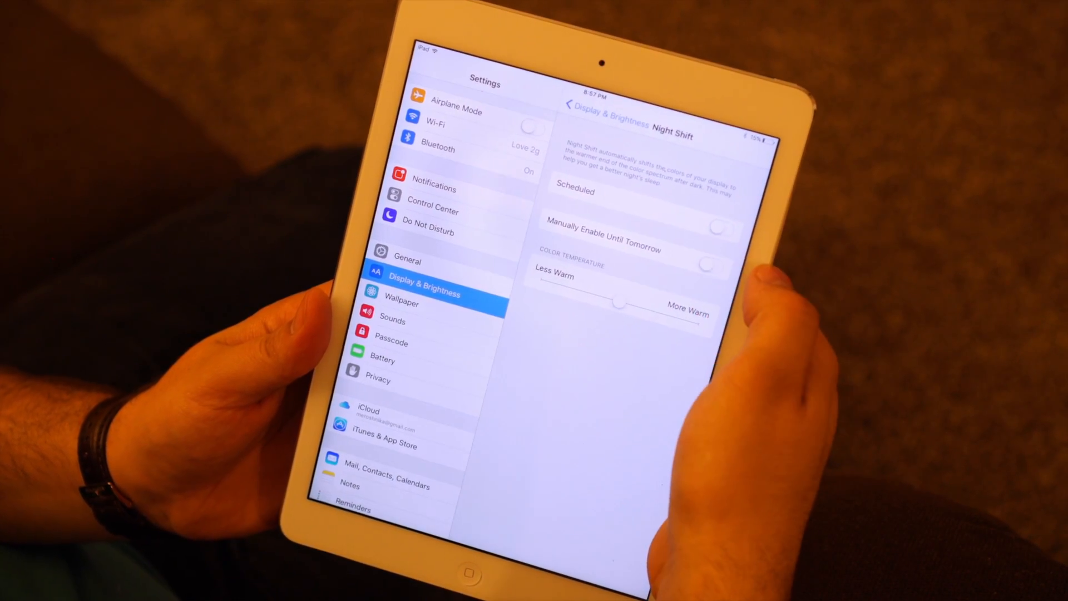
left_click(715, 233)
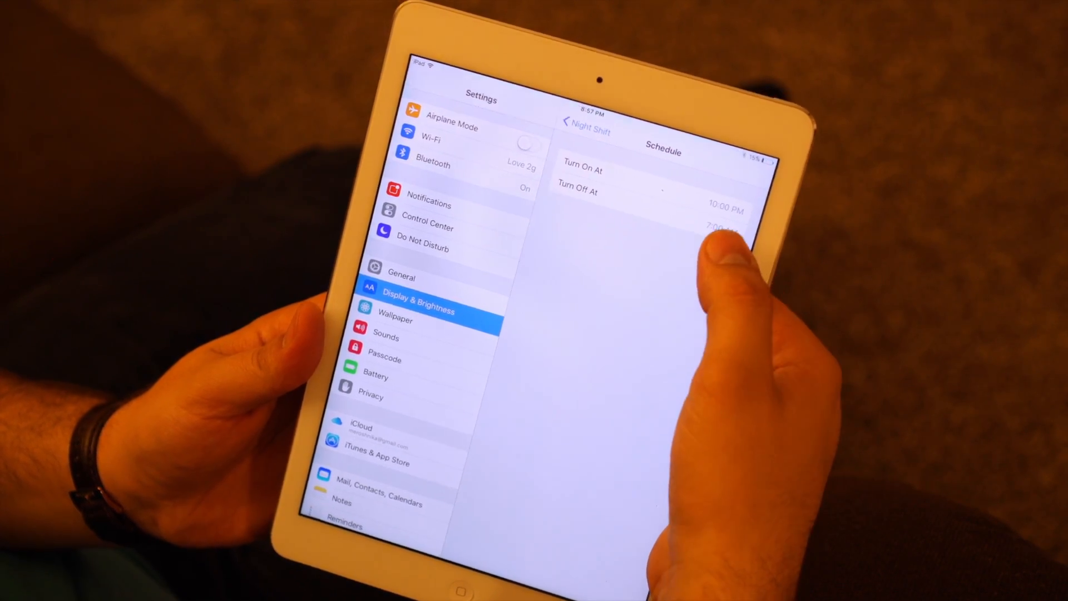
left_click(582, 180)
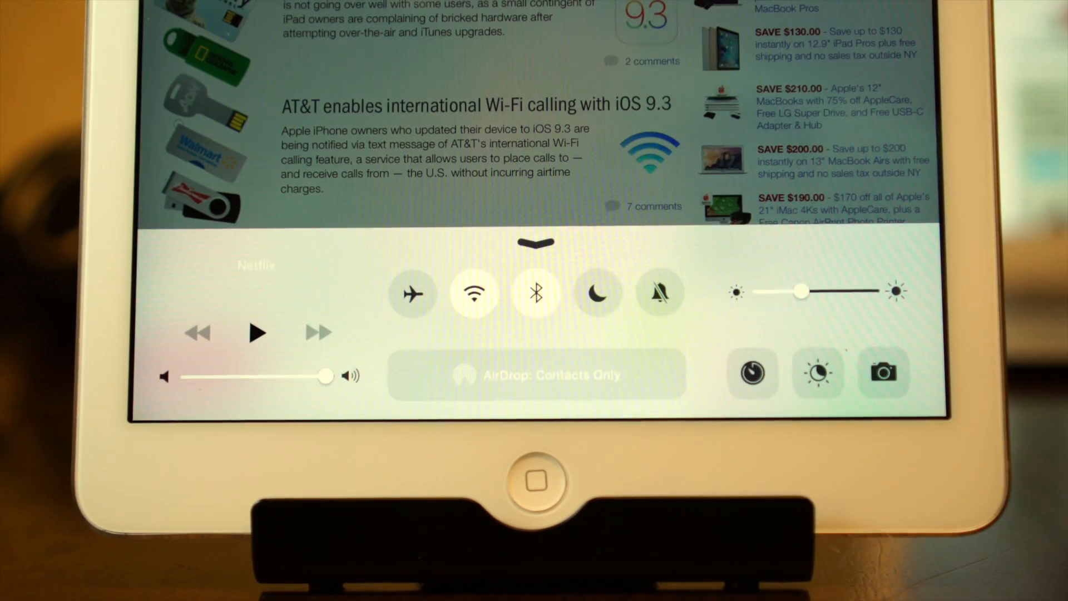
Switch Night Shift on from the Control Center toggle over the news page.
left_click(818, 374)
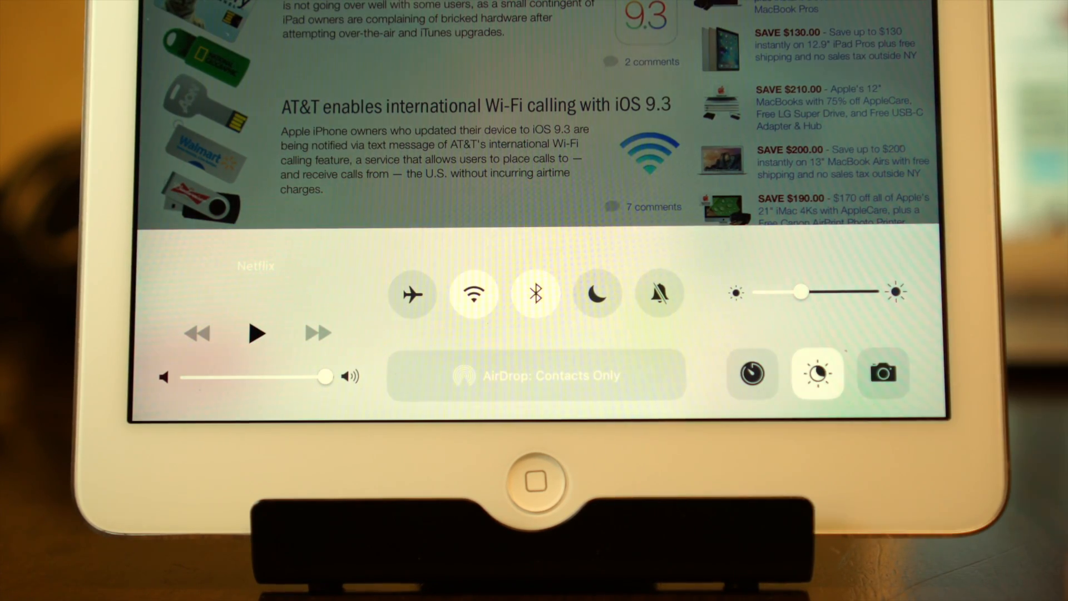